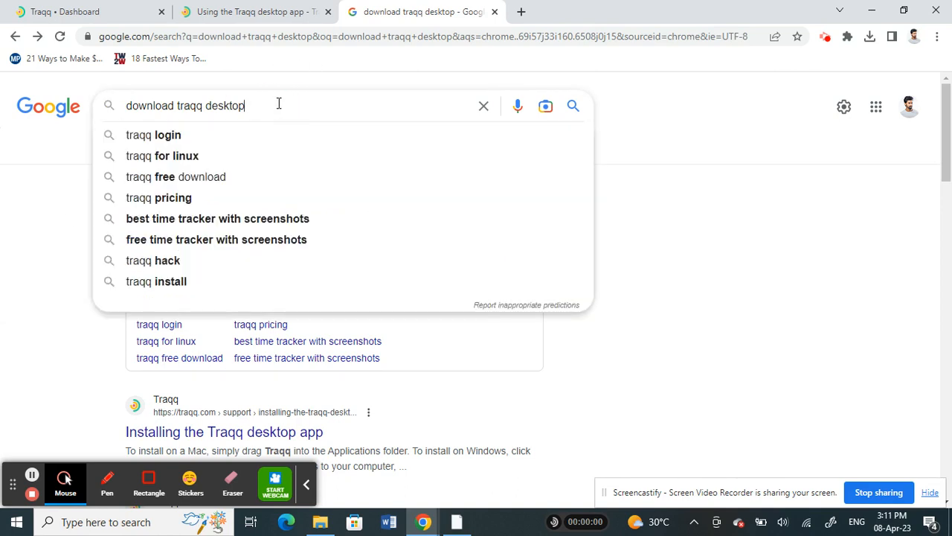
Run the Google search for 'download traqq desktop'
key(Enter)
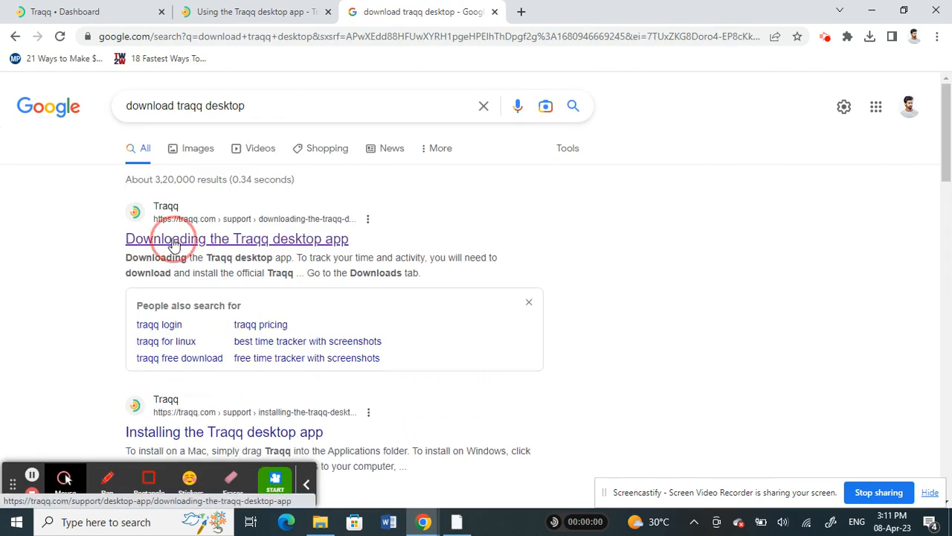
Follow the 'Downloading the Traqq desktop app' result to the desktop app downloads page
click(237, 238)
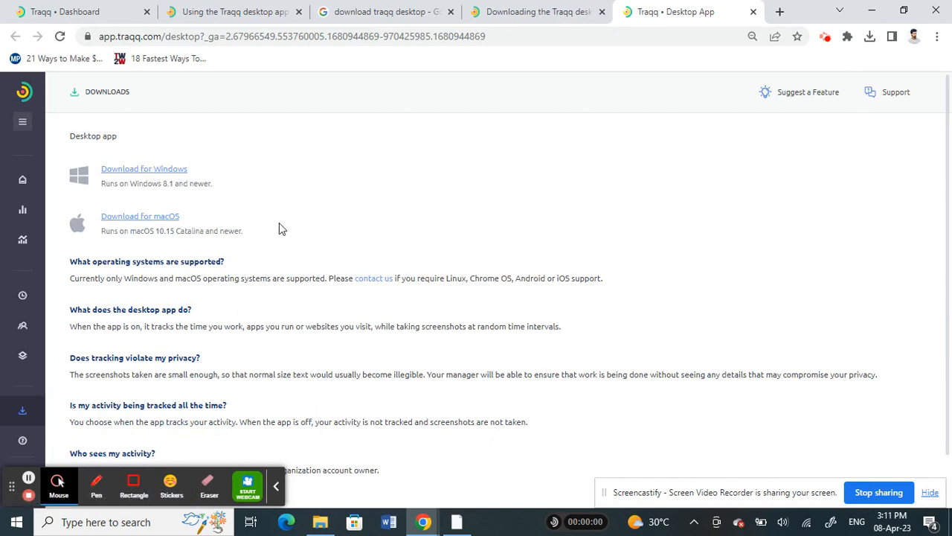
mouse_move(96, 148)
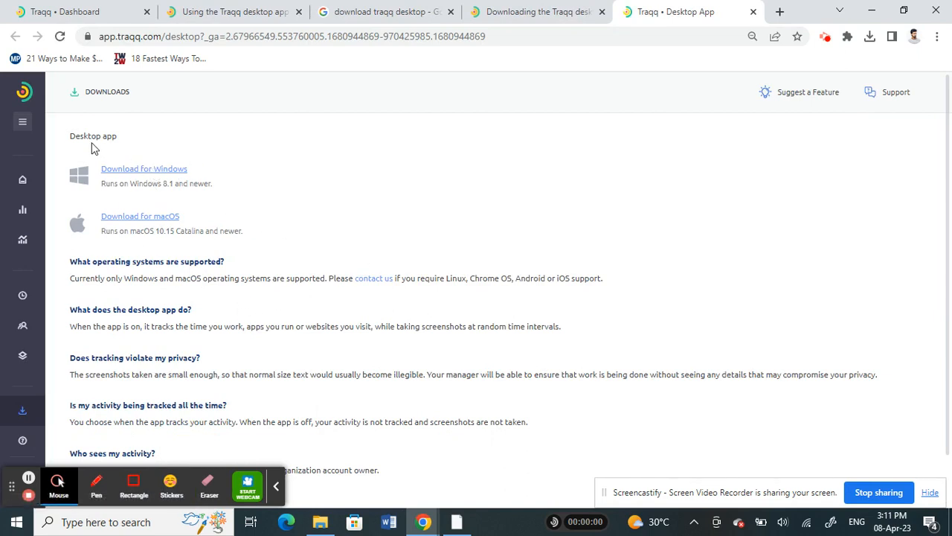
mouse_move(271, 216)
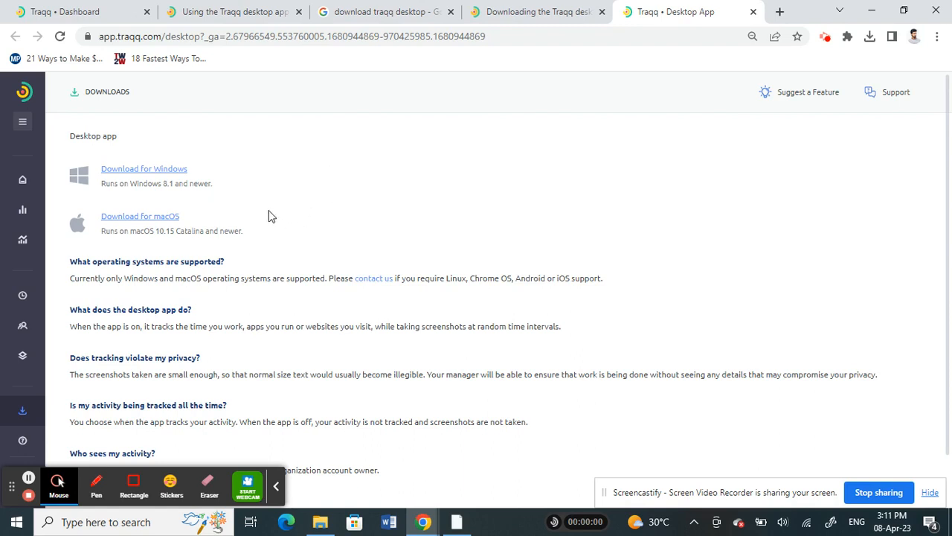
mouse_move(143, 168)
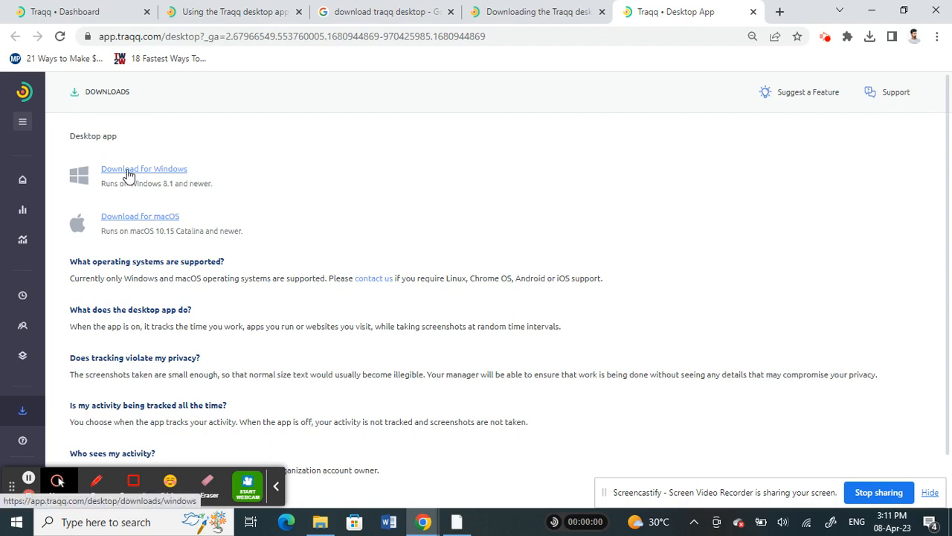
mouse_move(127, 225)
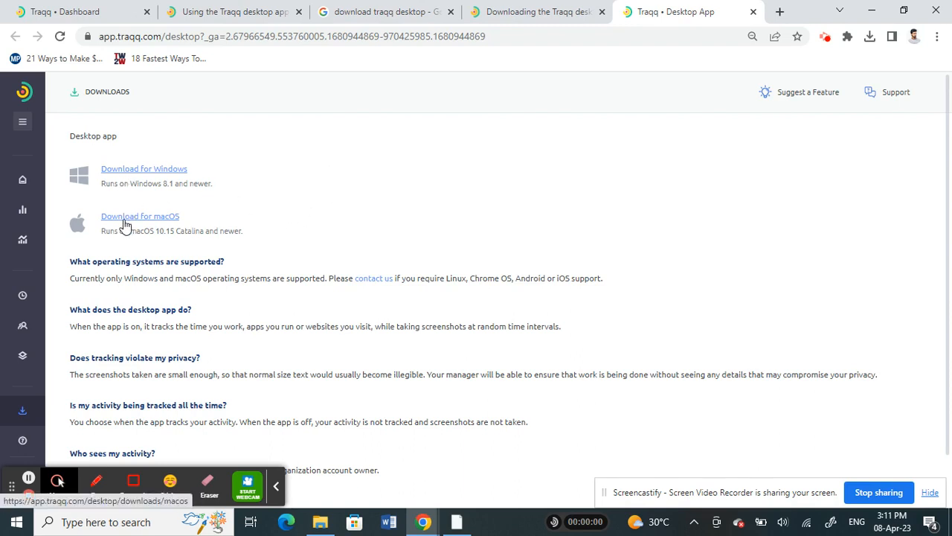
mouse_move(128, 222)
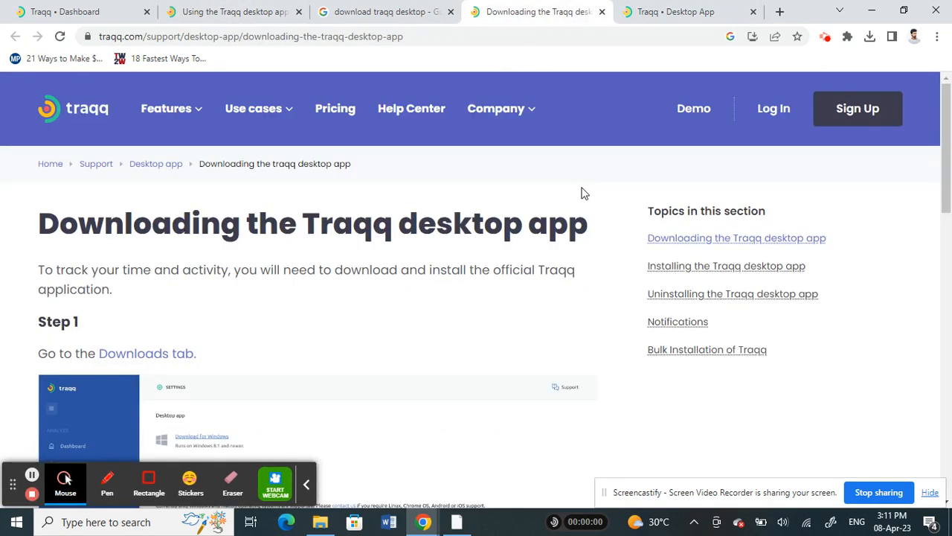
mouse_move(789, 116)
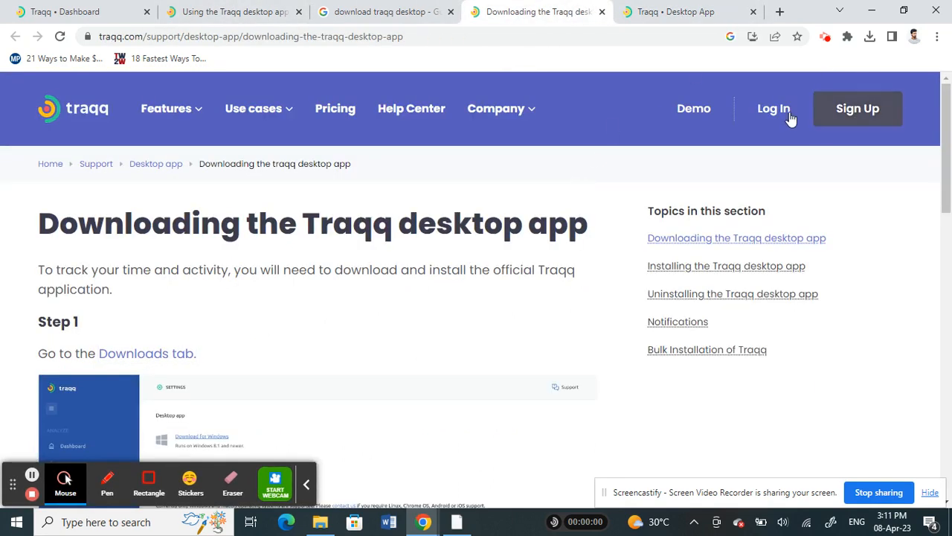
Bring up the Traqq login page, return to the Desktop App tab, and begin a Windows search
click(857, 108)
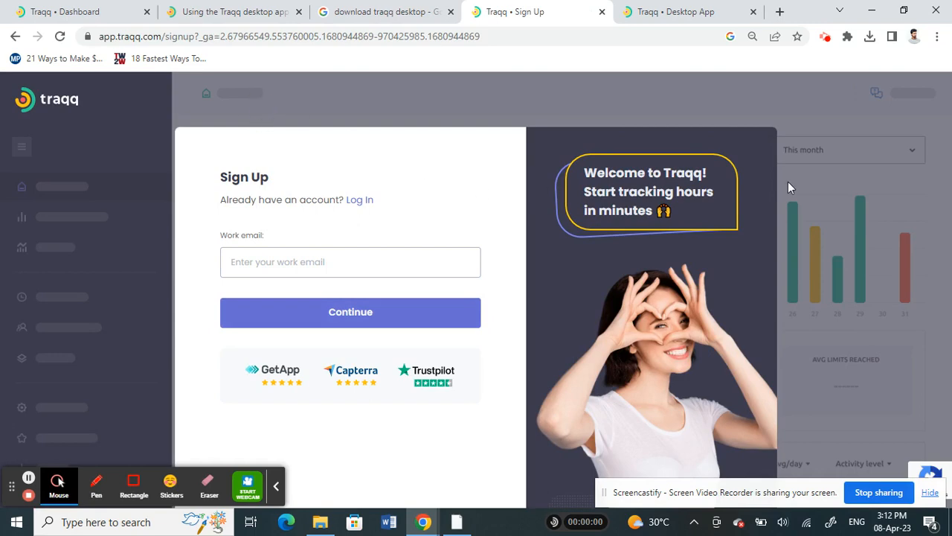
click(687, 11)
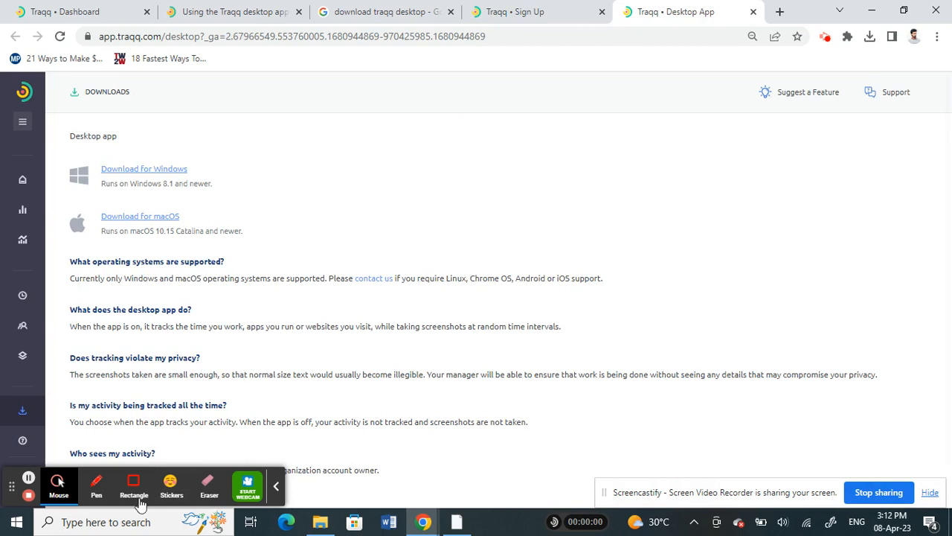
click(48, 520)
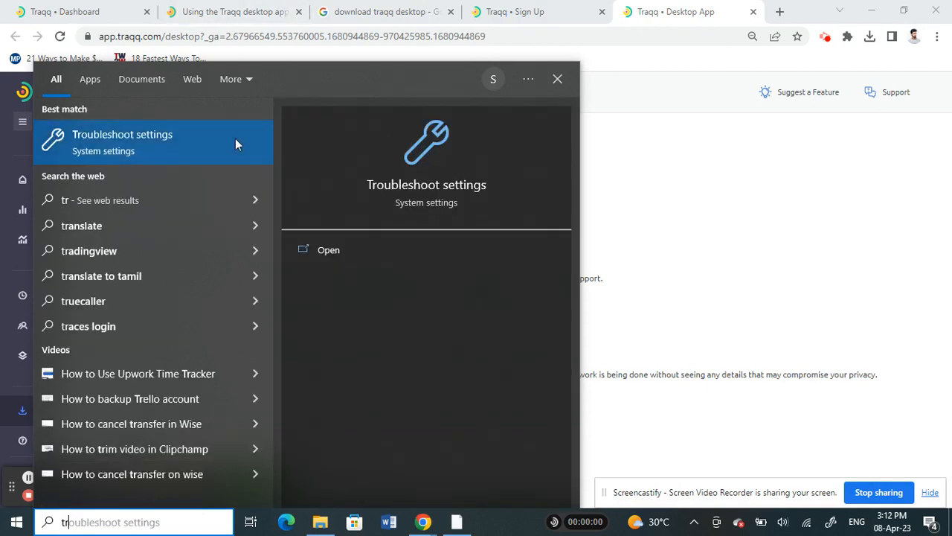
Search the Start menu for 'traqq' to find the installed Traqq app
text(traqq)
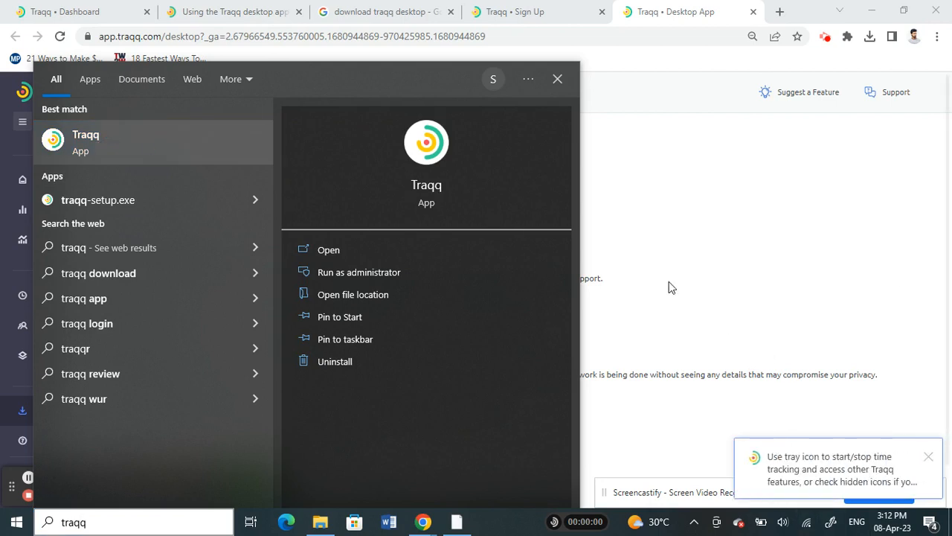
mouse_move(569, 77)
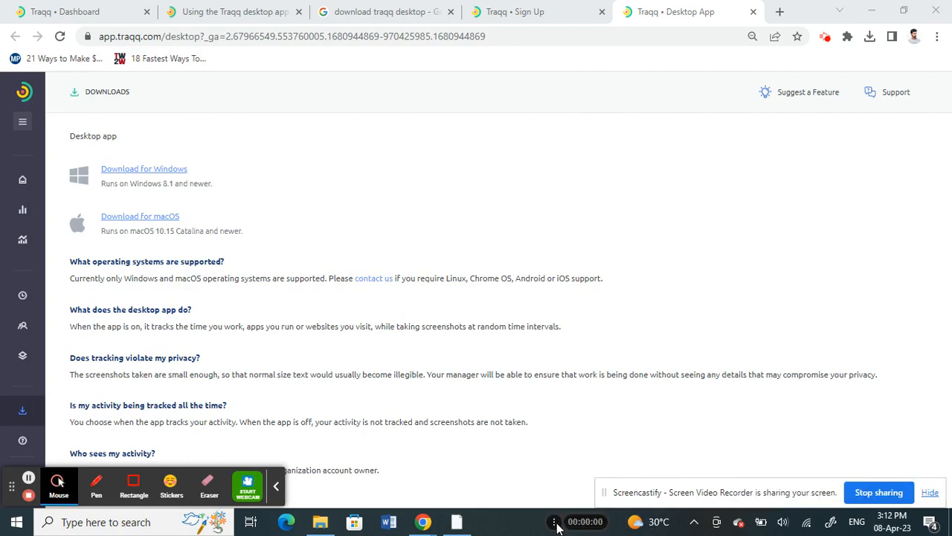
mouse_move(556, 527)
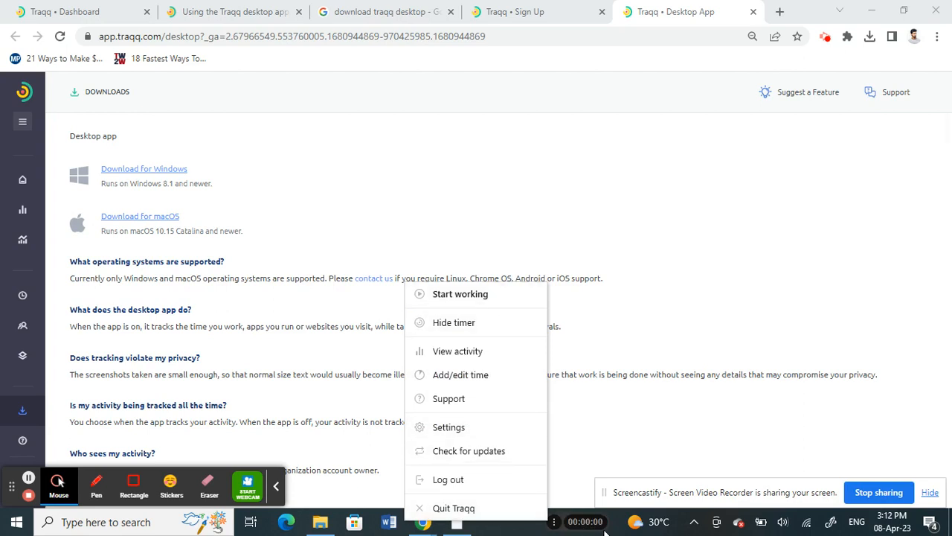
mouse_move(450, 425)
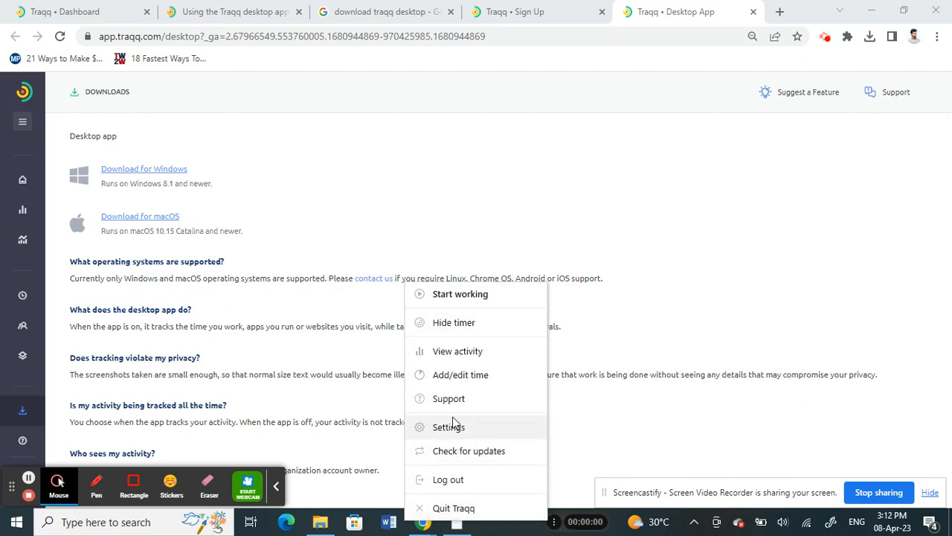
mouse_move(460, 294)
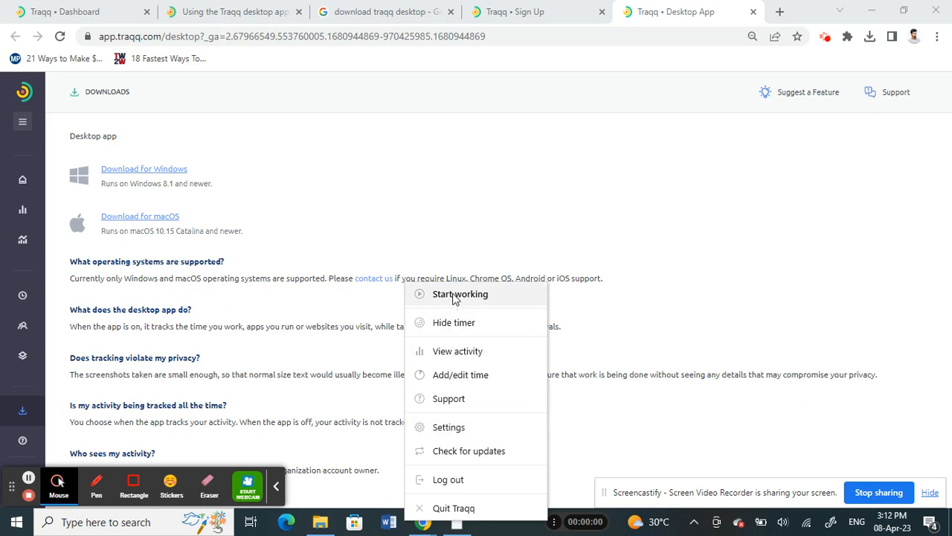
mouse_move(455, 363)
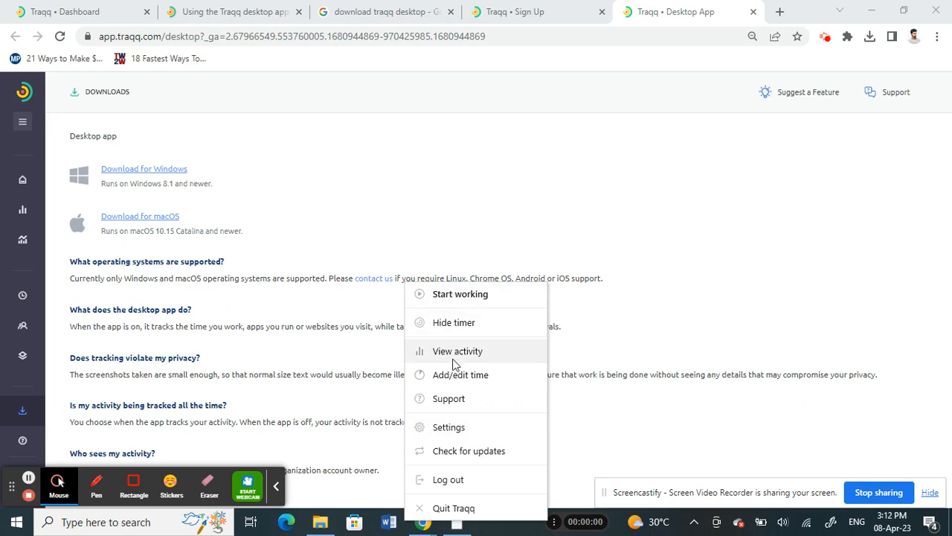
mouse_move(455, 451)
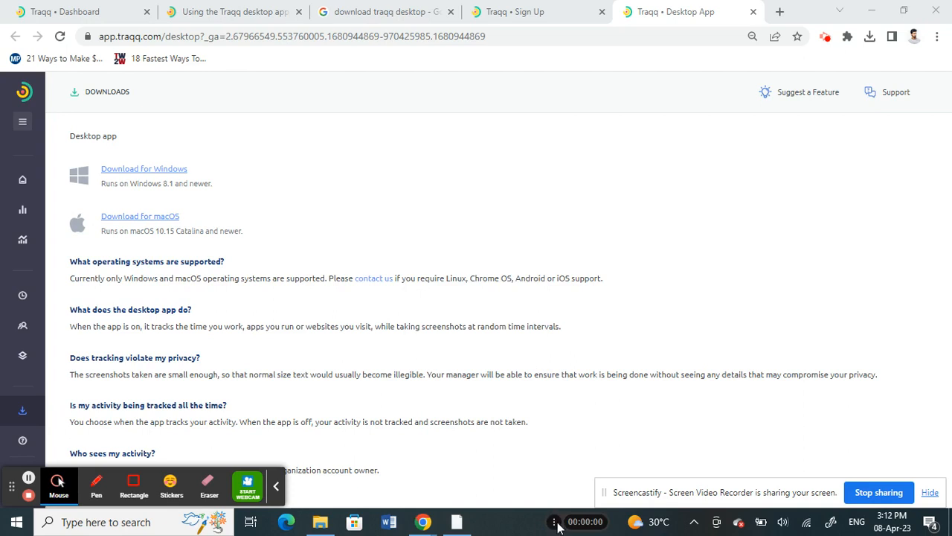
mouse_move(557, 521)
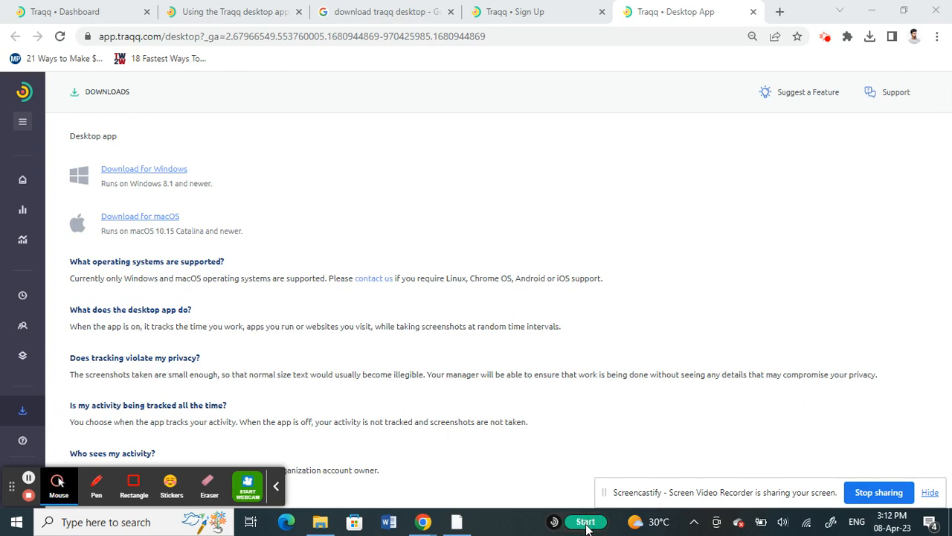
Start and then stop Traqq time tracking from the taskbar timer, and show the tray menu
click(586, 521)
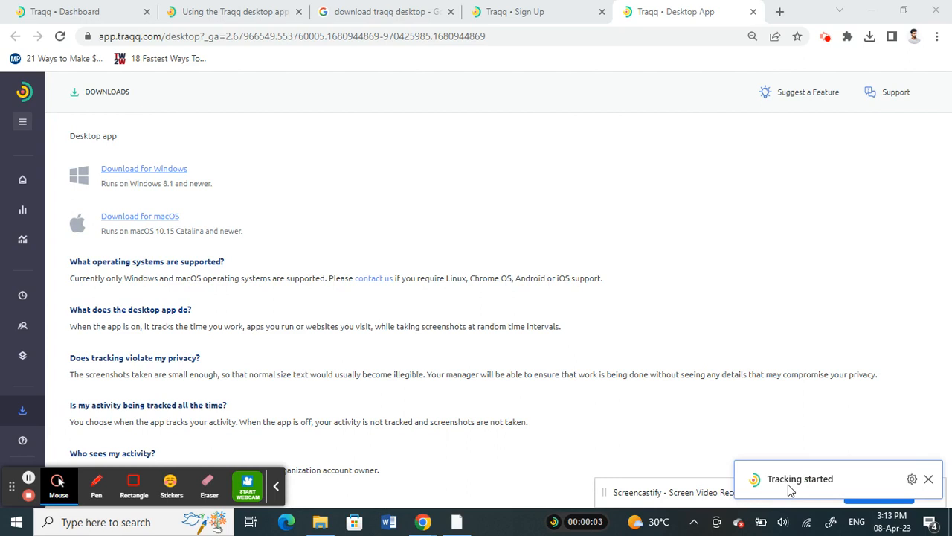
mouse_move(512, 527)
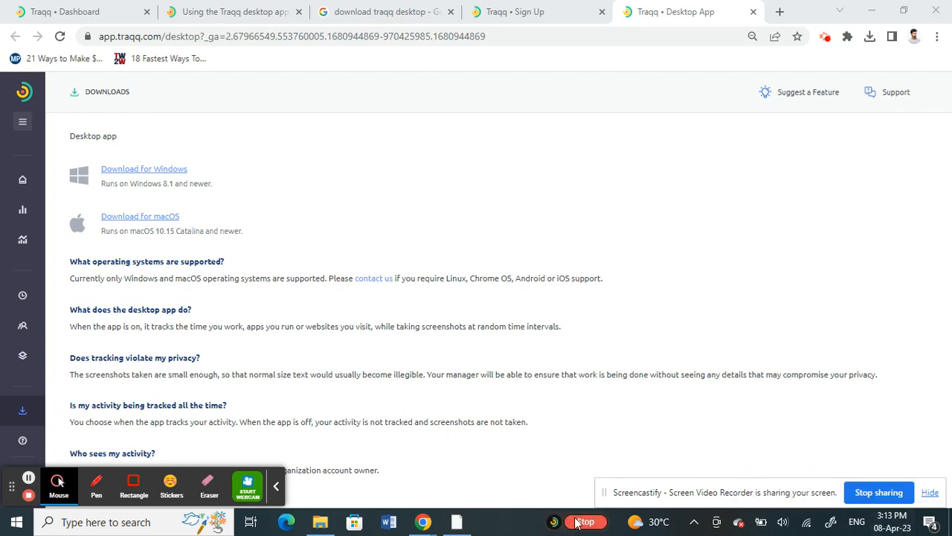
click(586, 520)
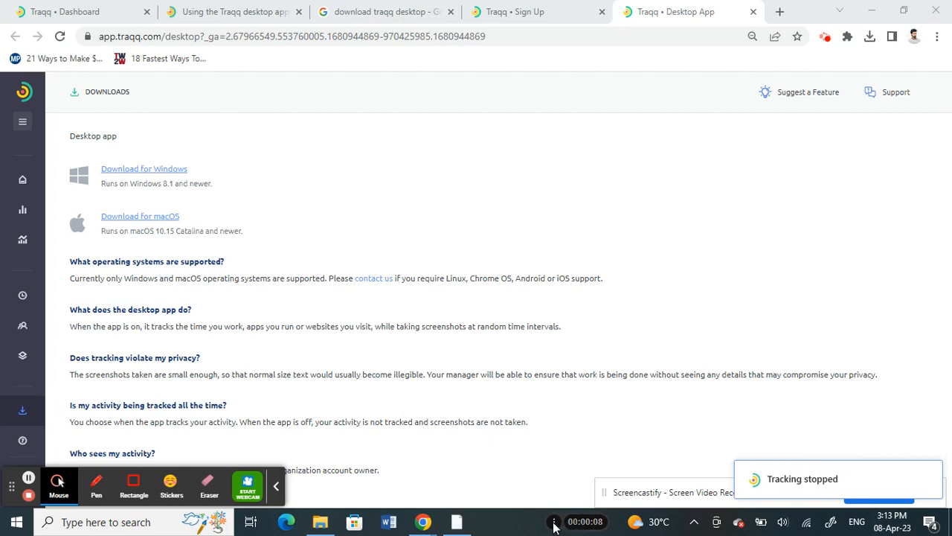
click(553, 521)
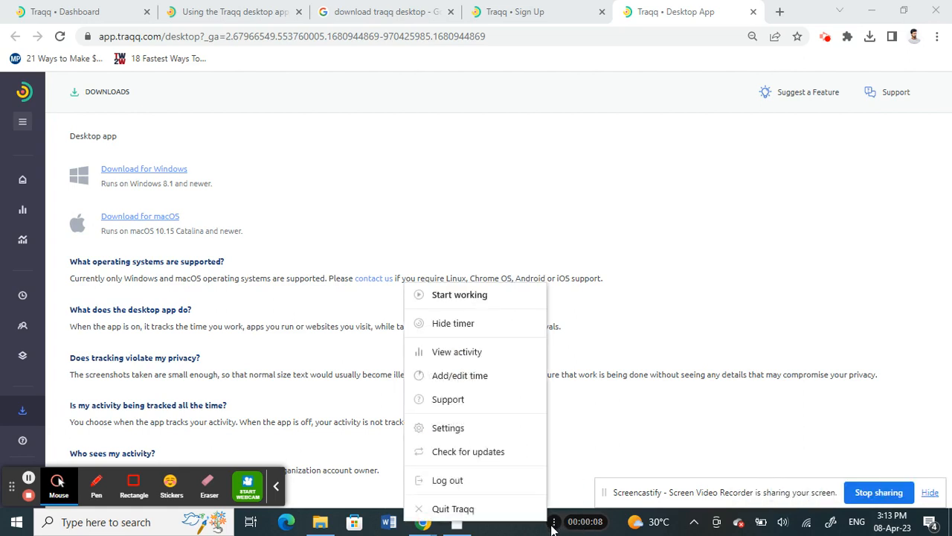
mouse_move(450, 363)
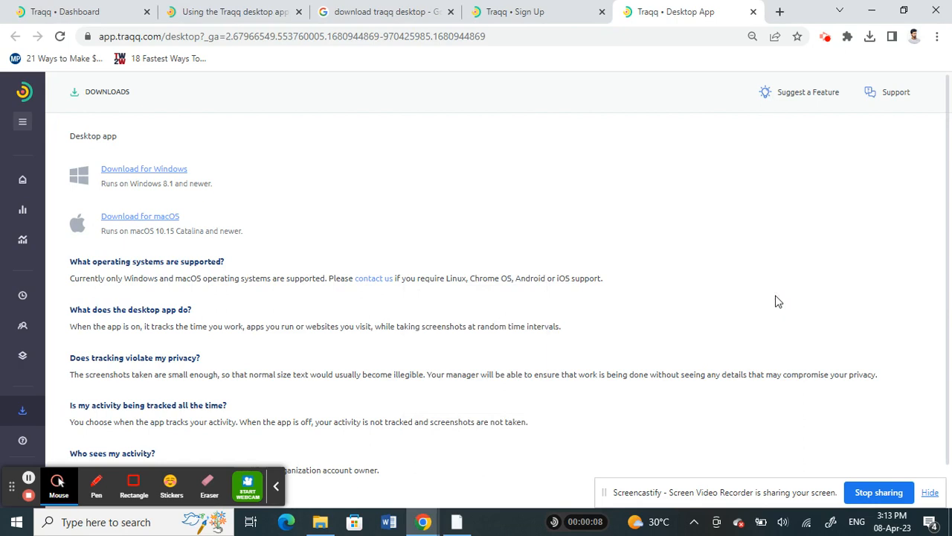
mouse_move(706, 393)
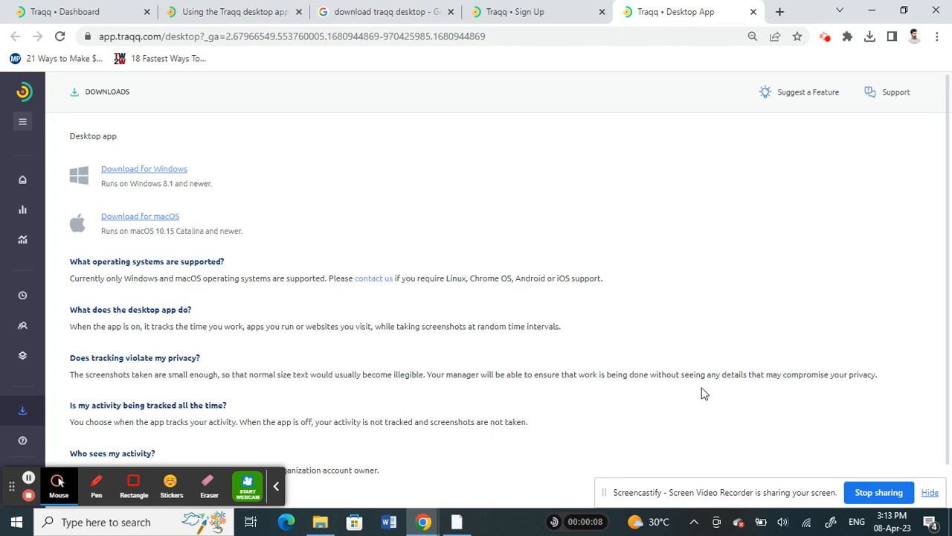
mouse_move(621, 430)
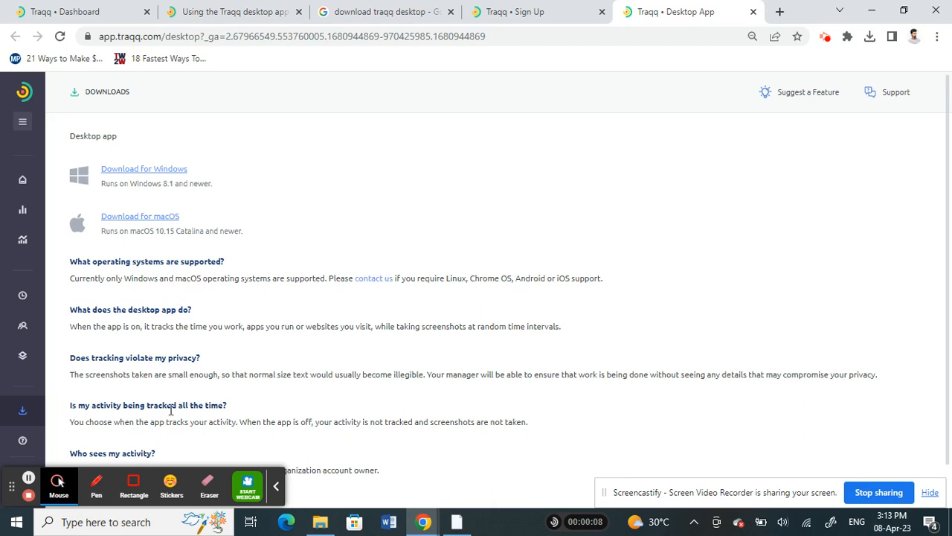
mouse_move(81, 437)
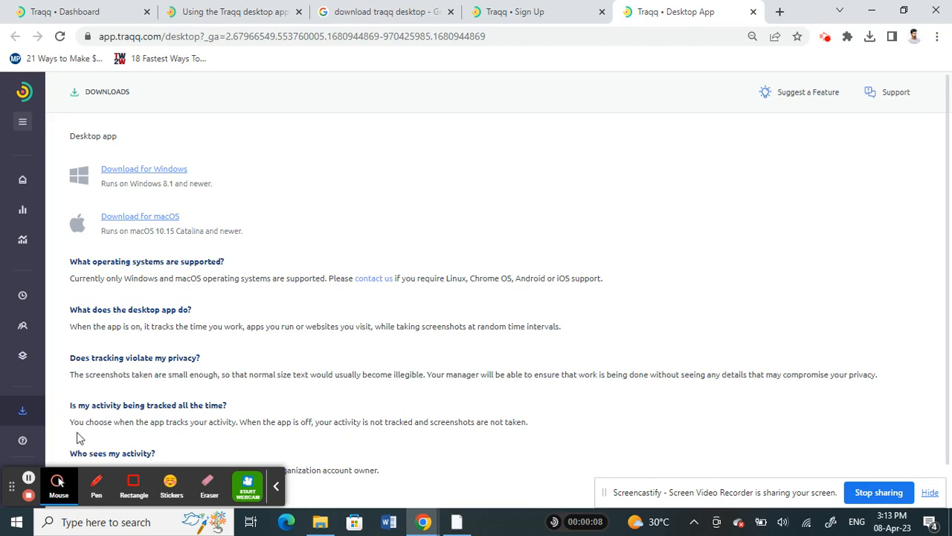